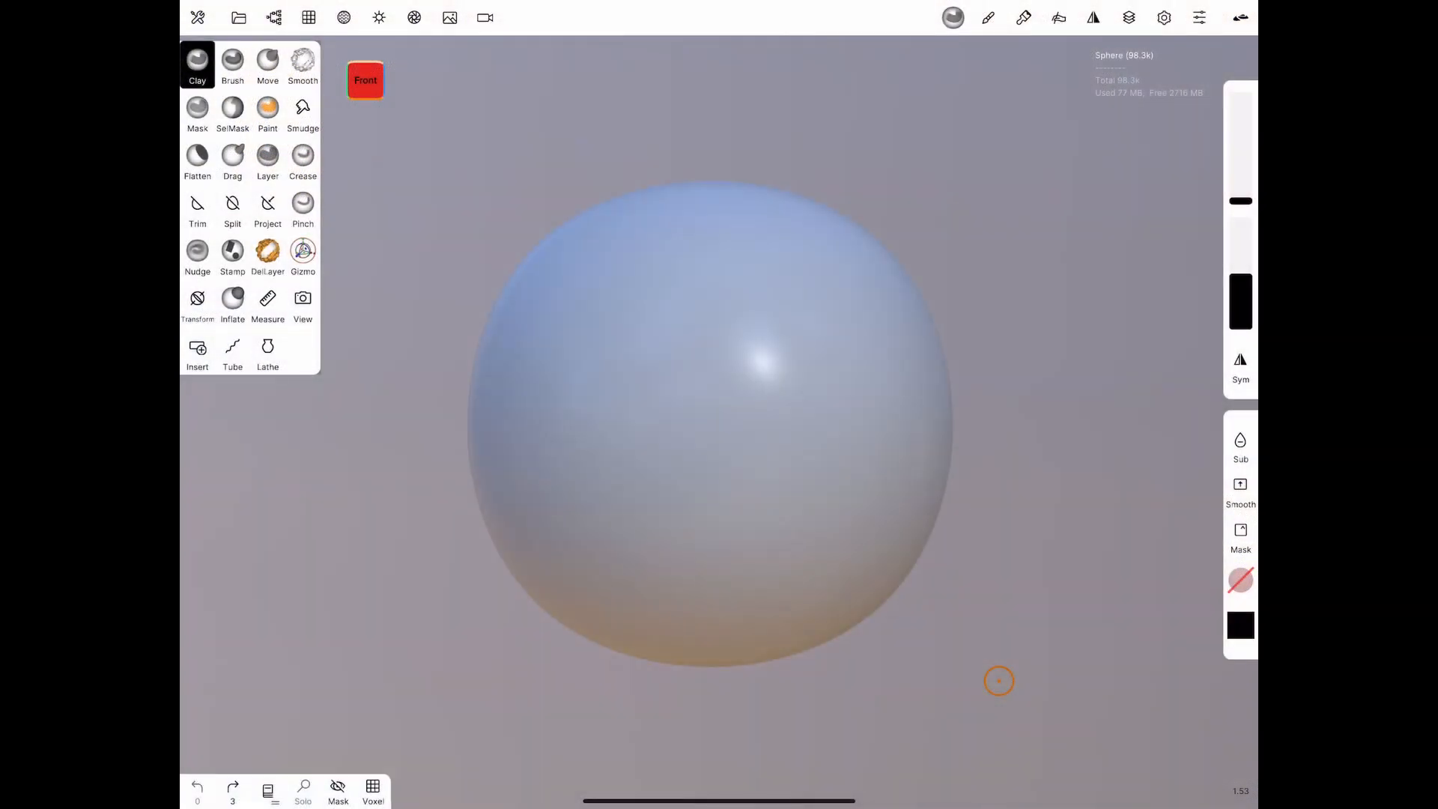
Step: Swap the dense default sphere for a low-poly UV sphere primitive
{"action": "left_click", "coordinate": [274, 17]}
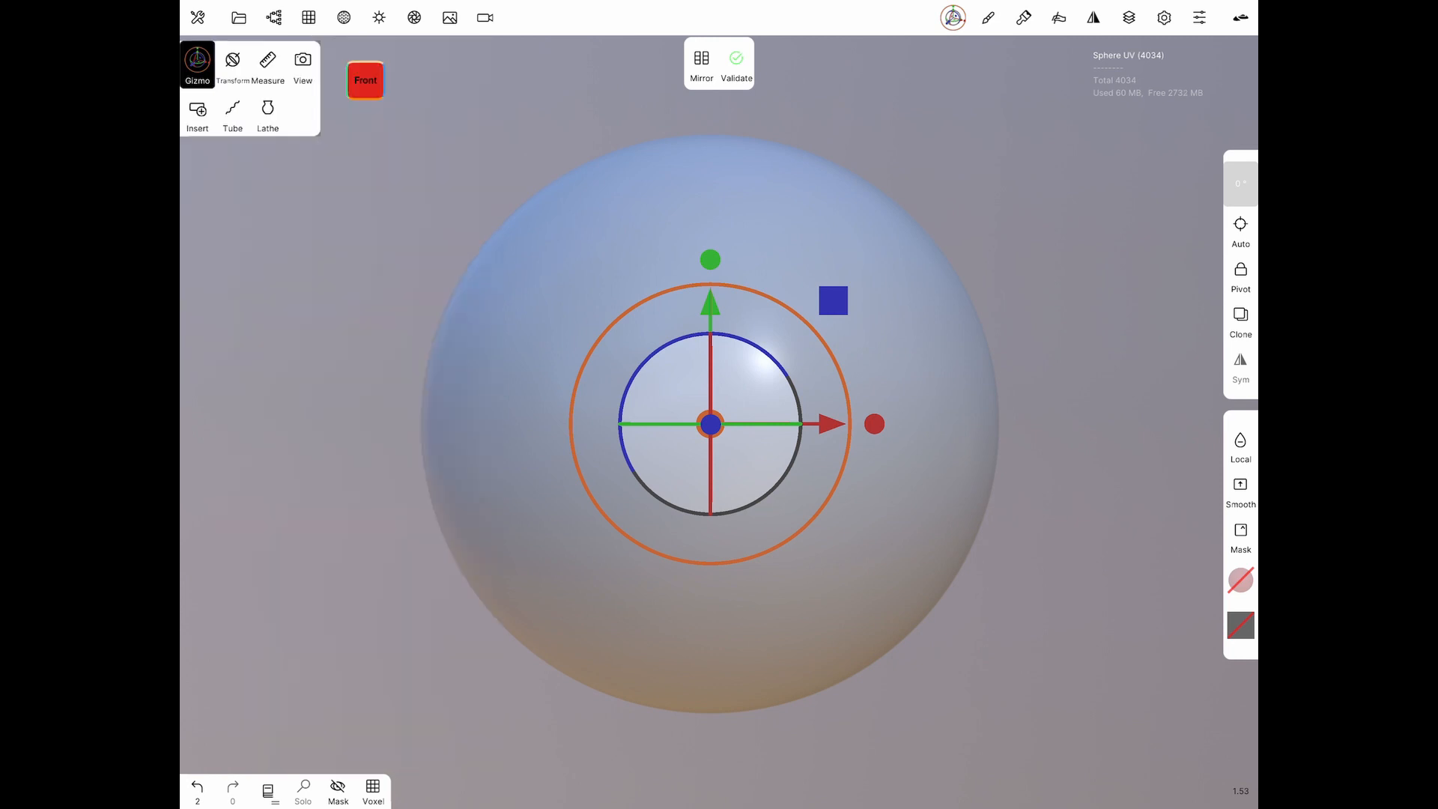
Step: Rotate the UV sphere 90 degrees on the X axis in the Gizmo settings
{"action": "left_click", "coordinate": [1164, 17]}
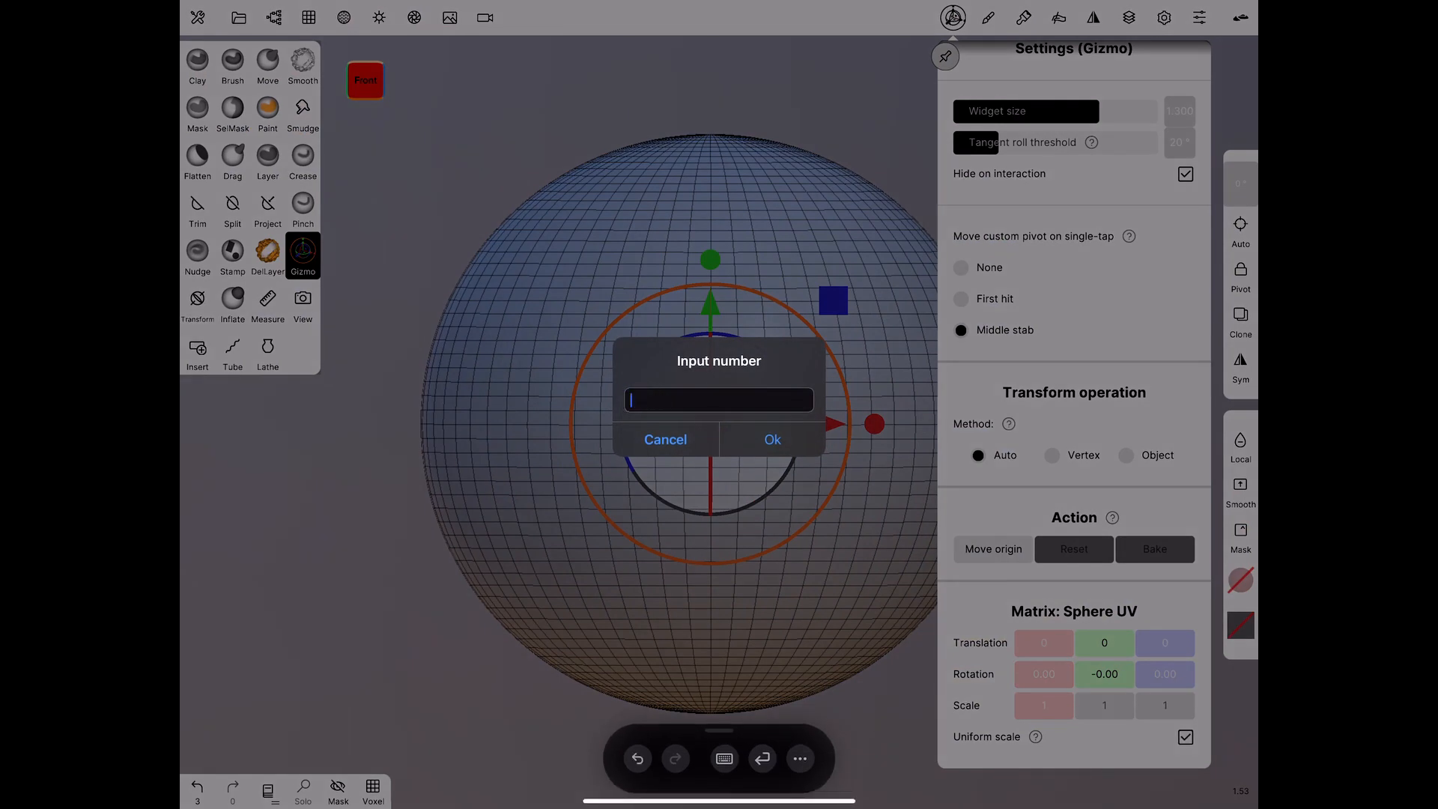
{"action": "type", "text": "90"}
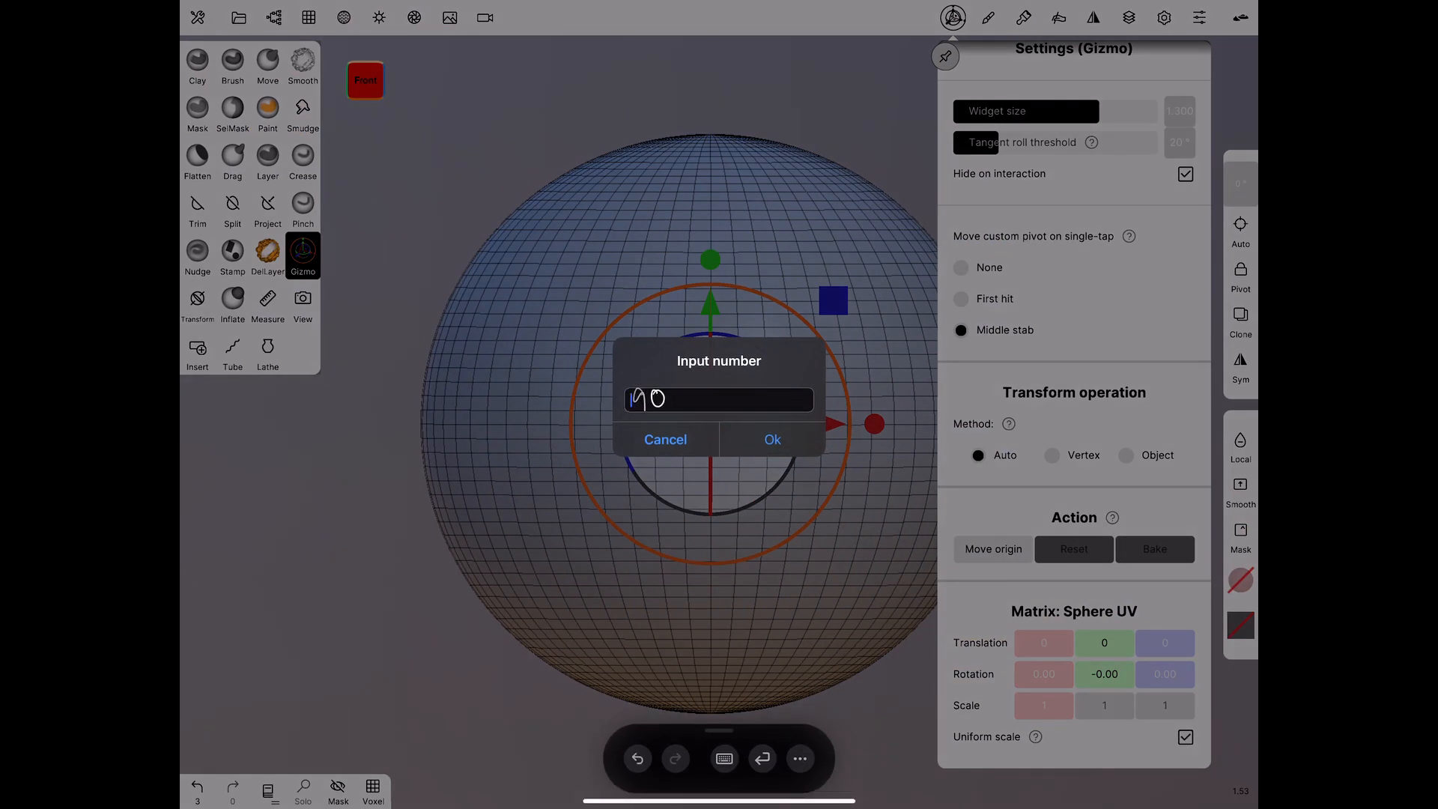
{"action": "left_click", "coordinate": [773, 440]}
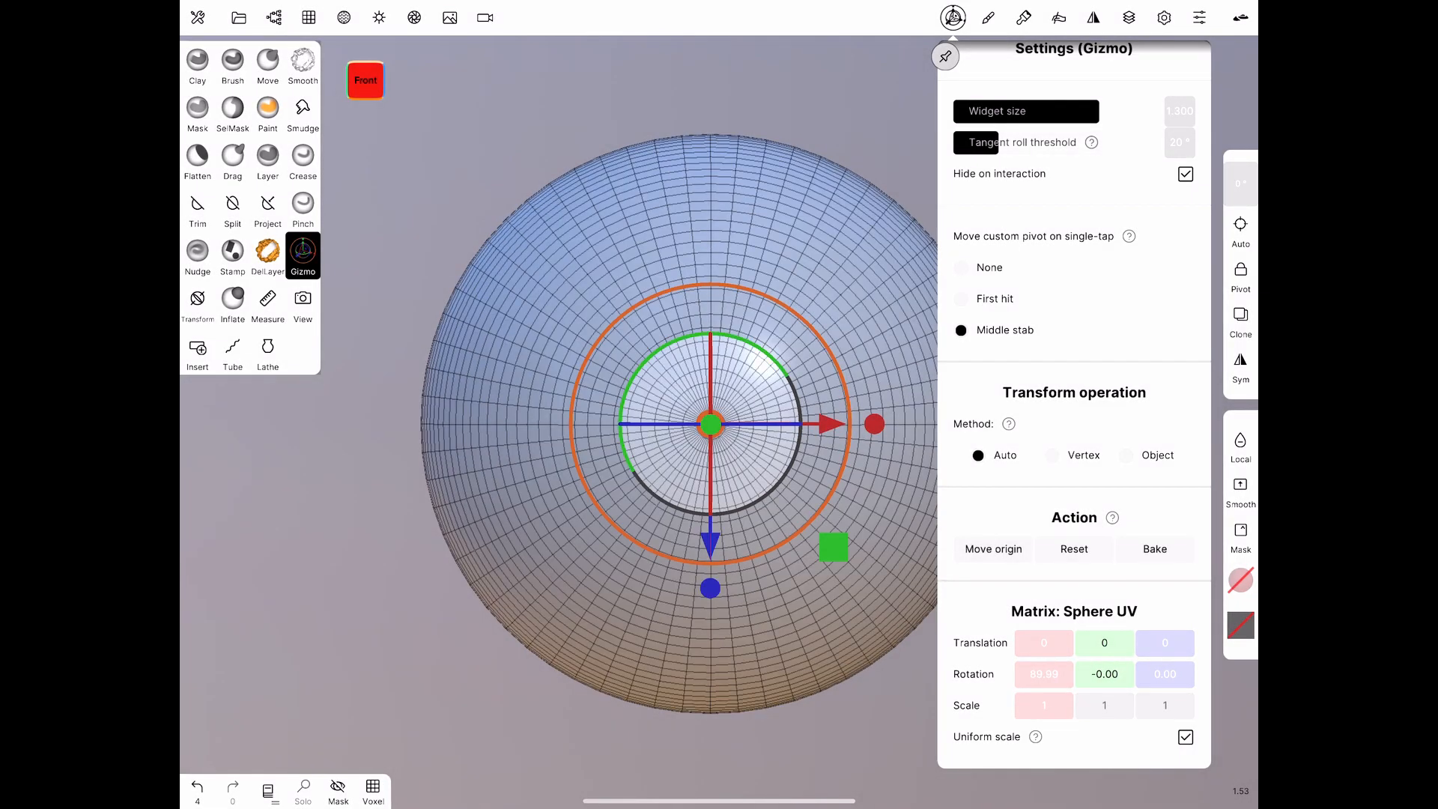
{"action": "left_click", "coordinate": [945, 56]}
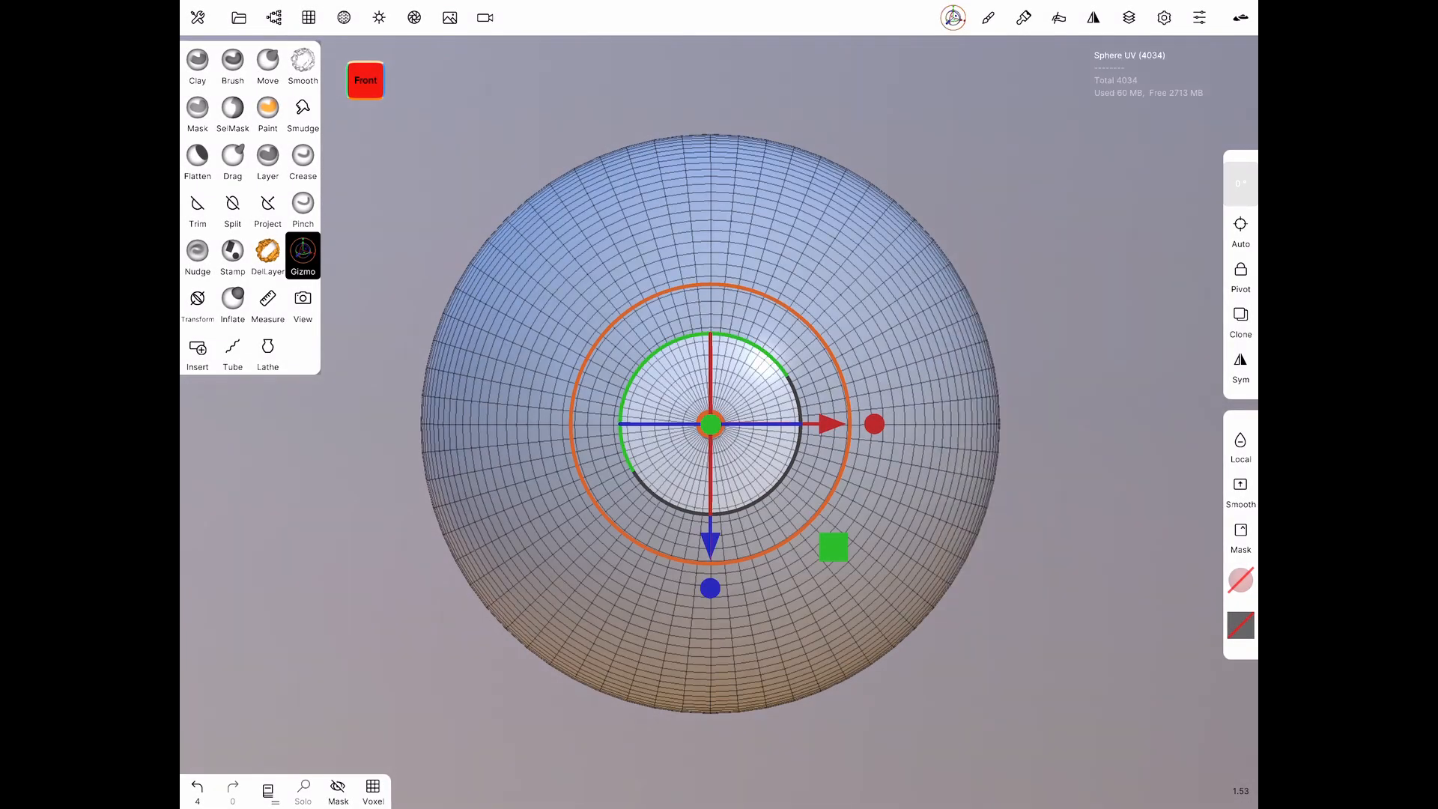
Step: Mask and inflate a recessed circular iris with a small pupil hole at the front pole
{"action": "left_click", "coordinate": [273, 17]}
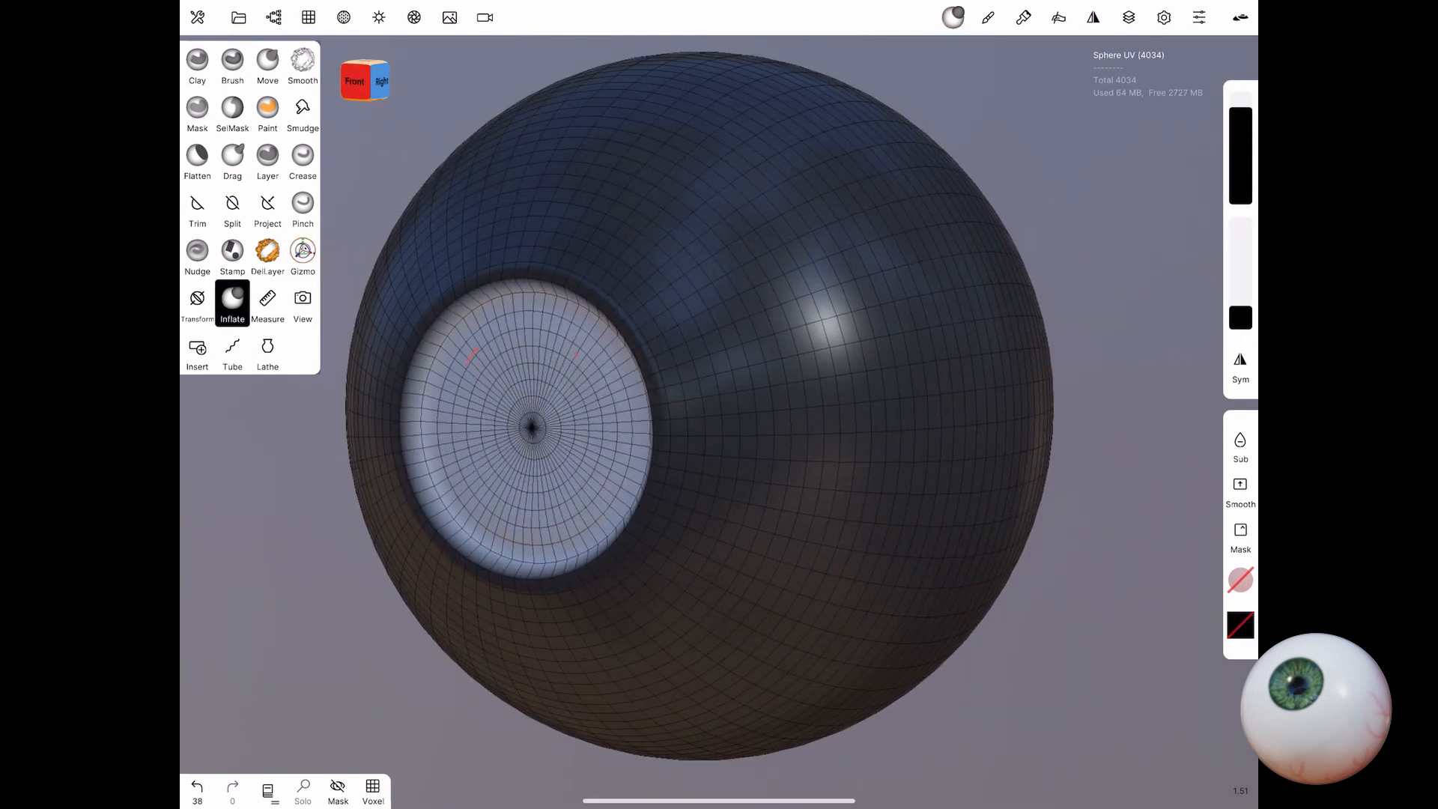
{"action": "left_click", "coordinate": [302, 254]}
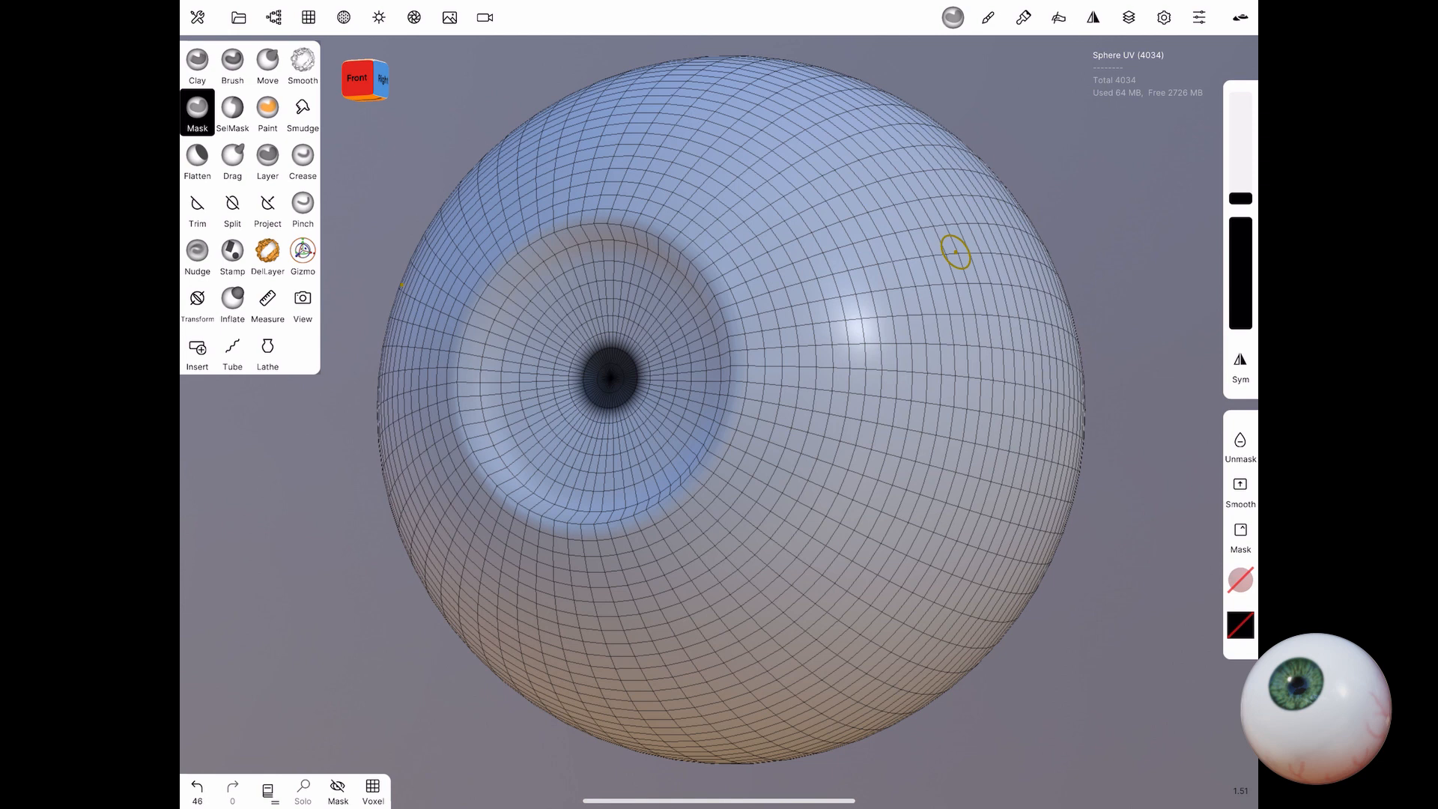
Step: Smooth the iris recess rim, clear the mask and undo the deep pupil hole
{"action": "left_click", "coordinate": [302, 255]}
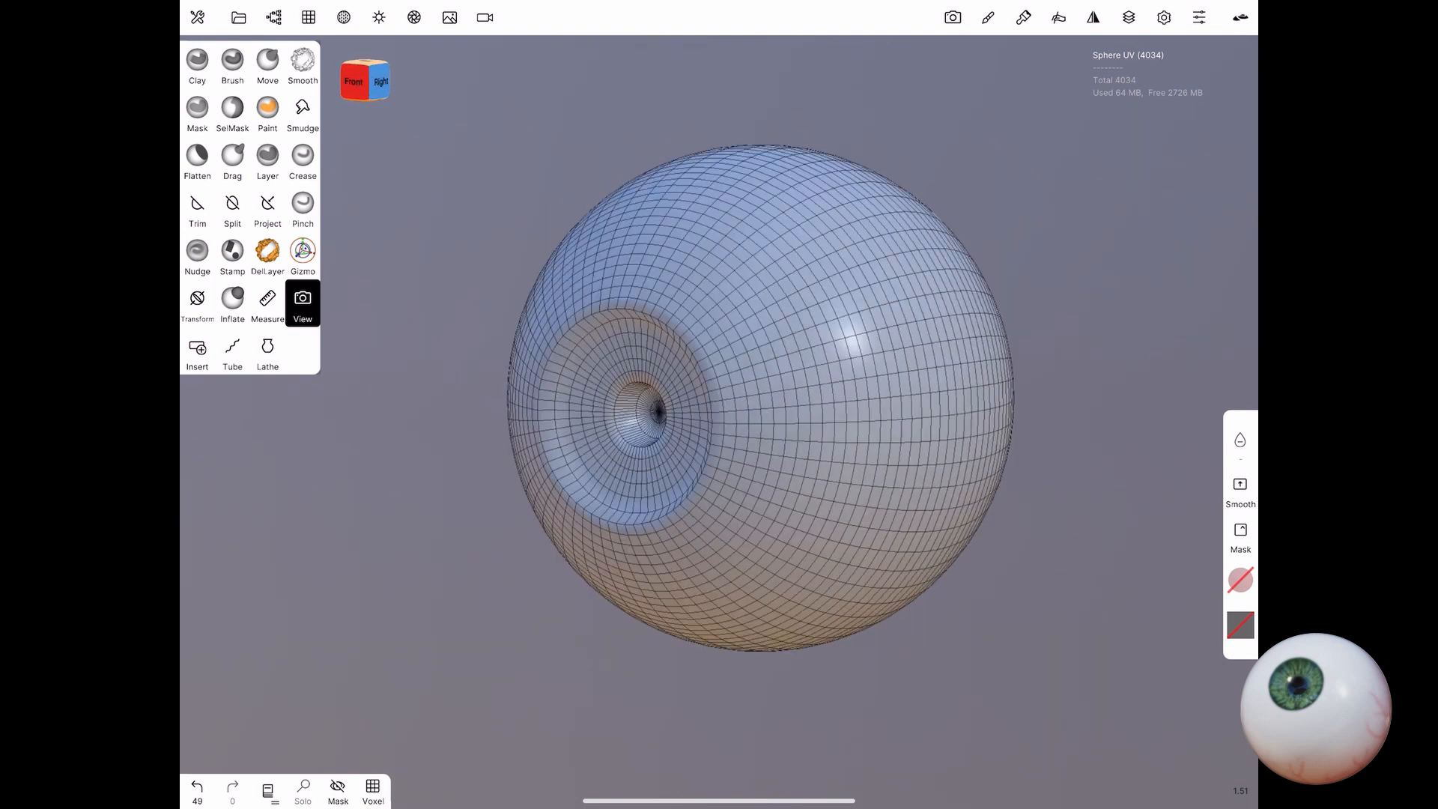
{"action": "left_click", "coordinate": [302, 61]}
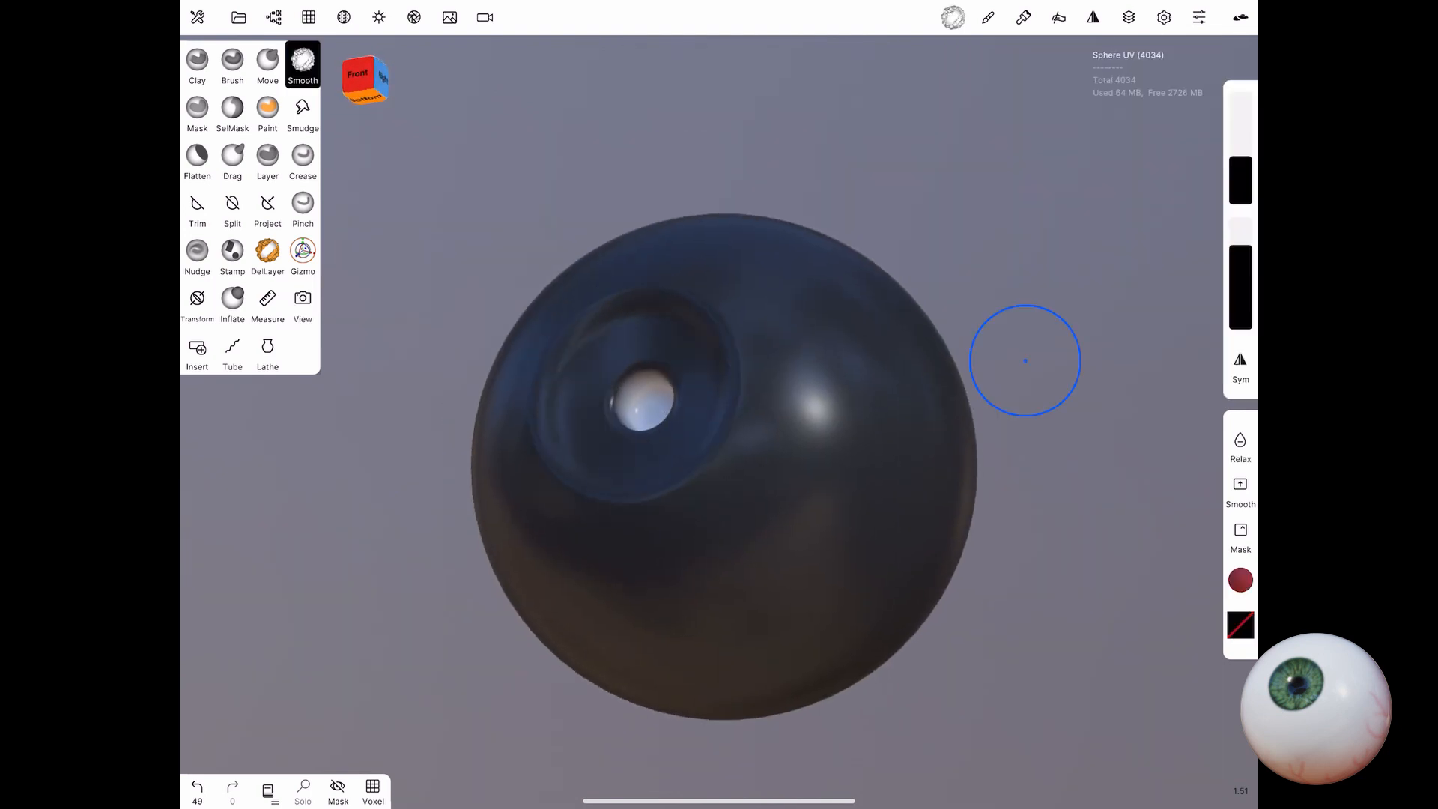
{"action": "left_click", "coordinate": [196, 110]}
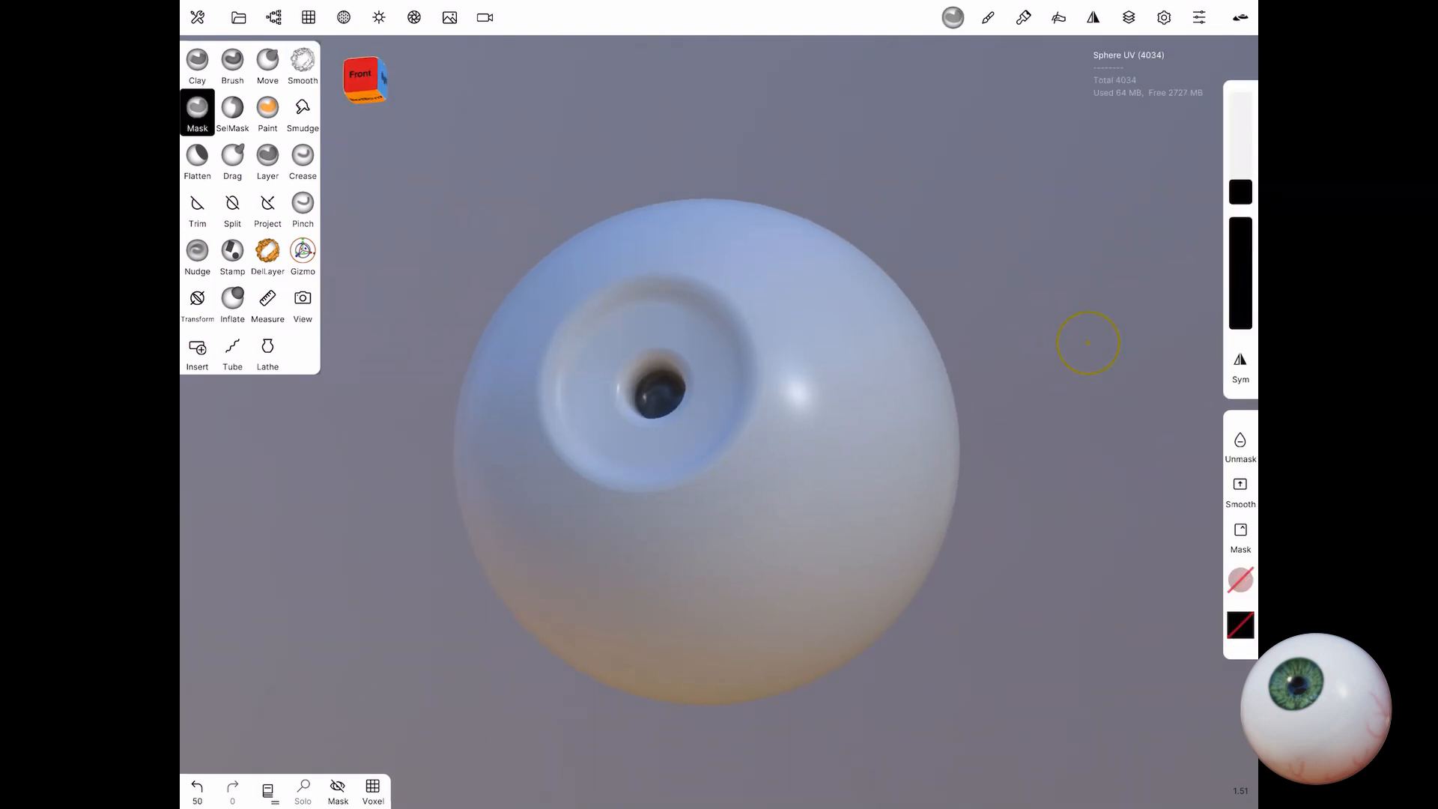
{"action": "left_click", "coordinate": [302, 60]}
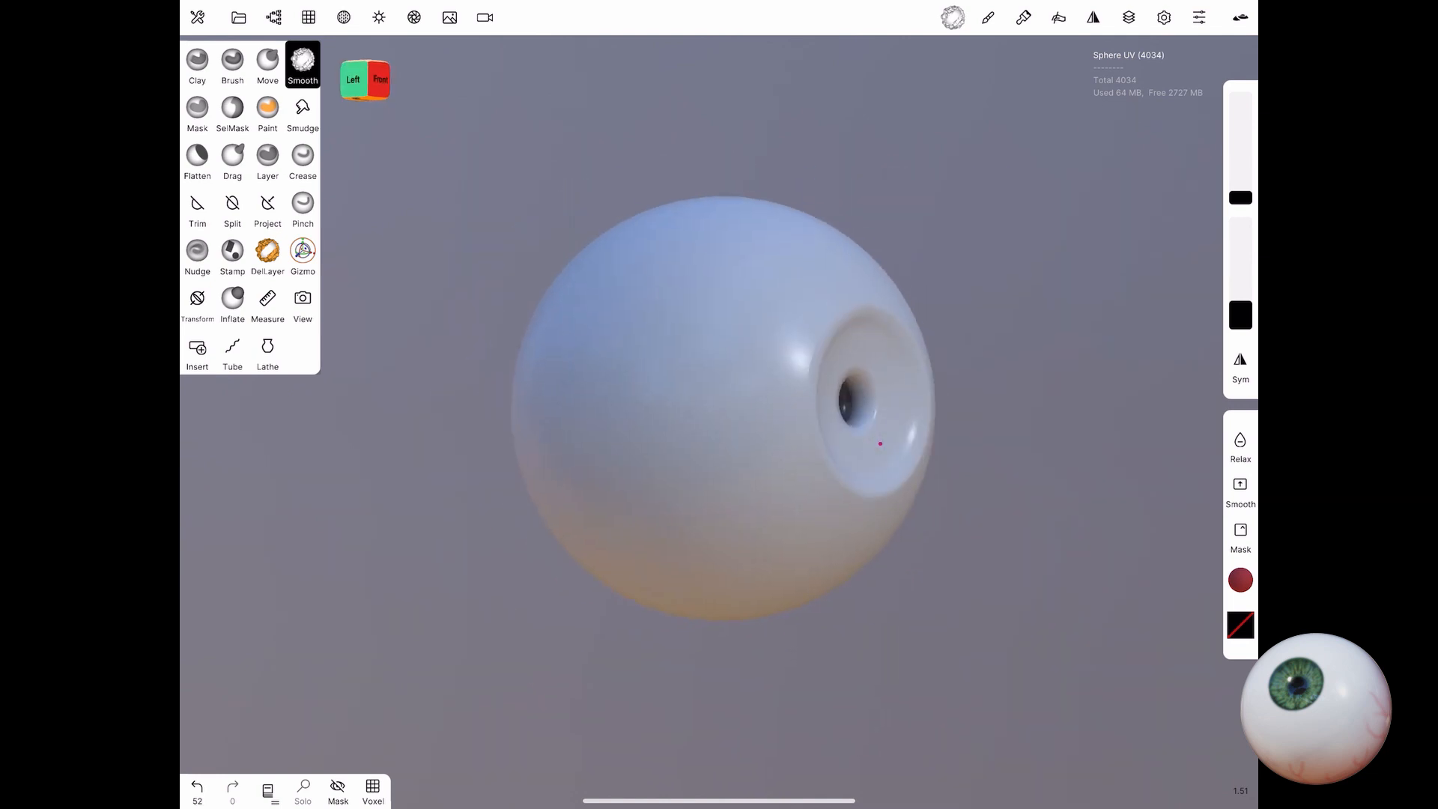
{"action": "left_click", "coordinate": [196, 110]}
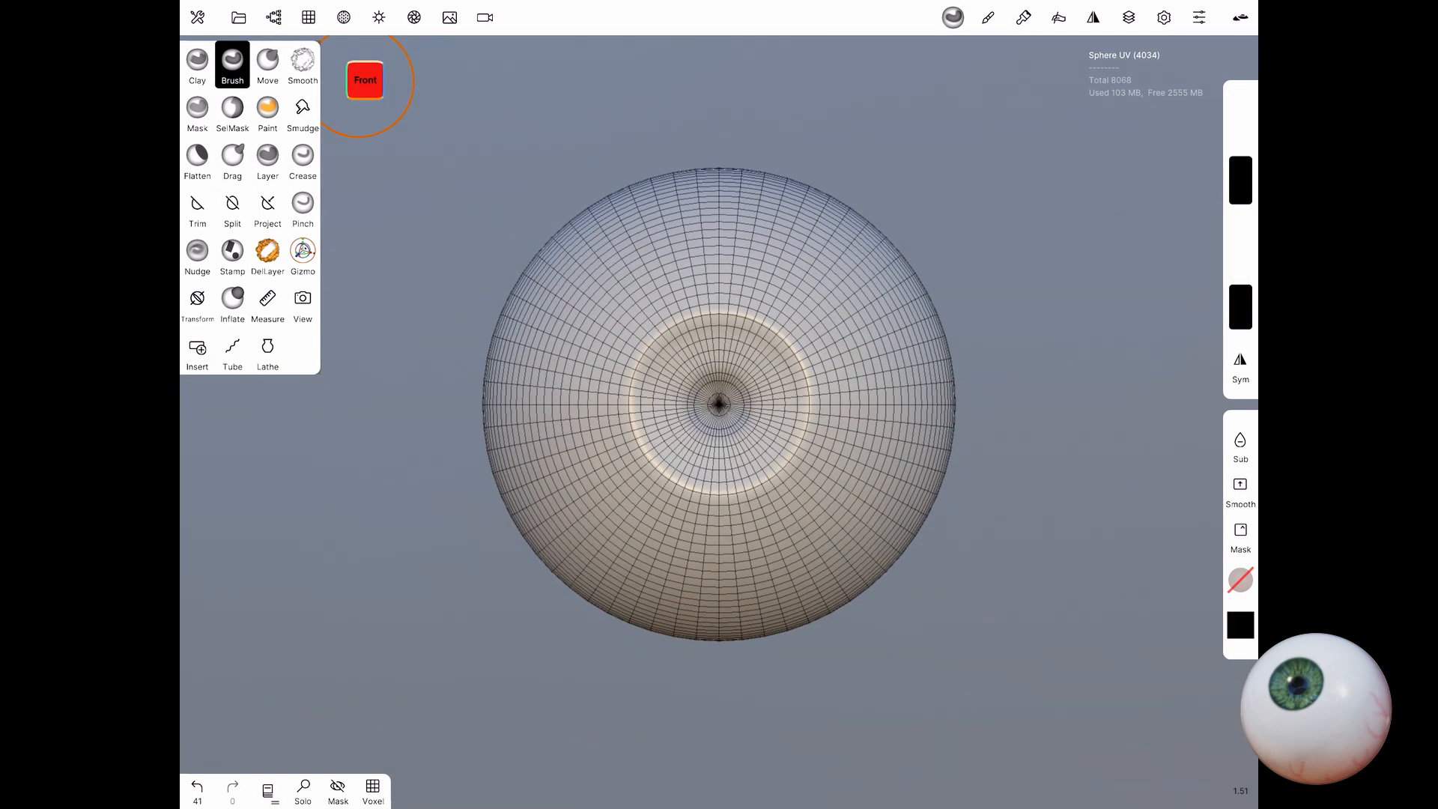
Step: Subdivide the eyeball mesh and stamp radial iris fibre detail with an iris alpha
{"action": "left_click", "coordinate": [232, 254]}
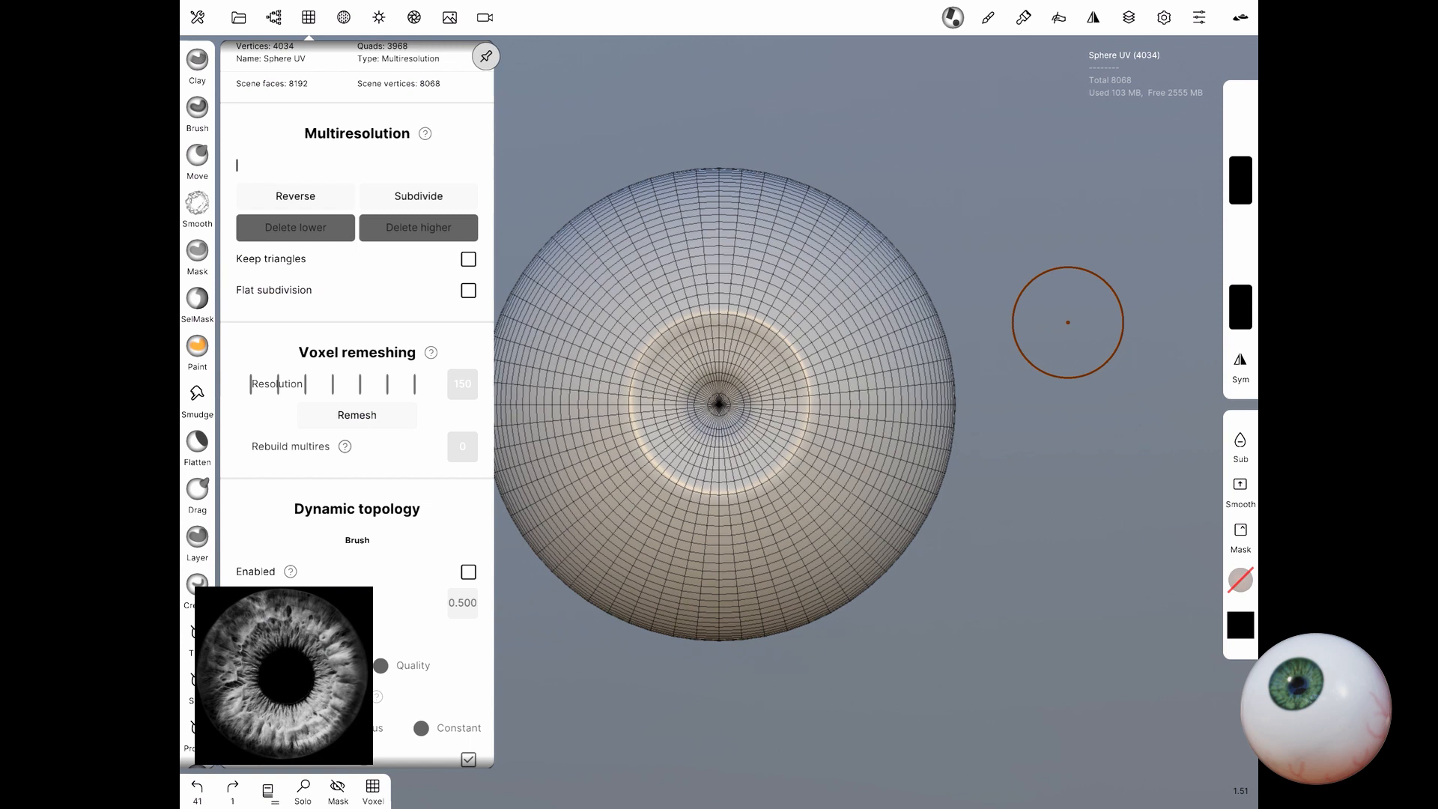
{"action": "left_click", "coordinate": [1162, 16]}
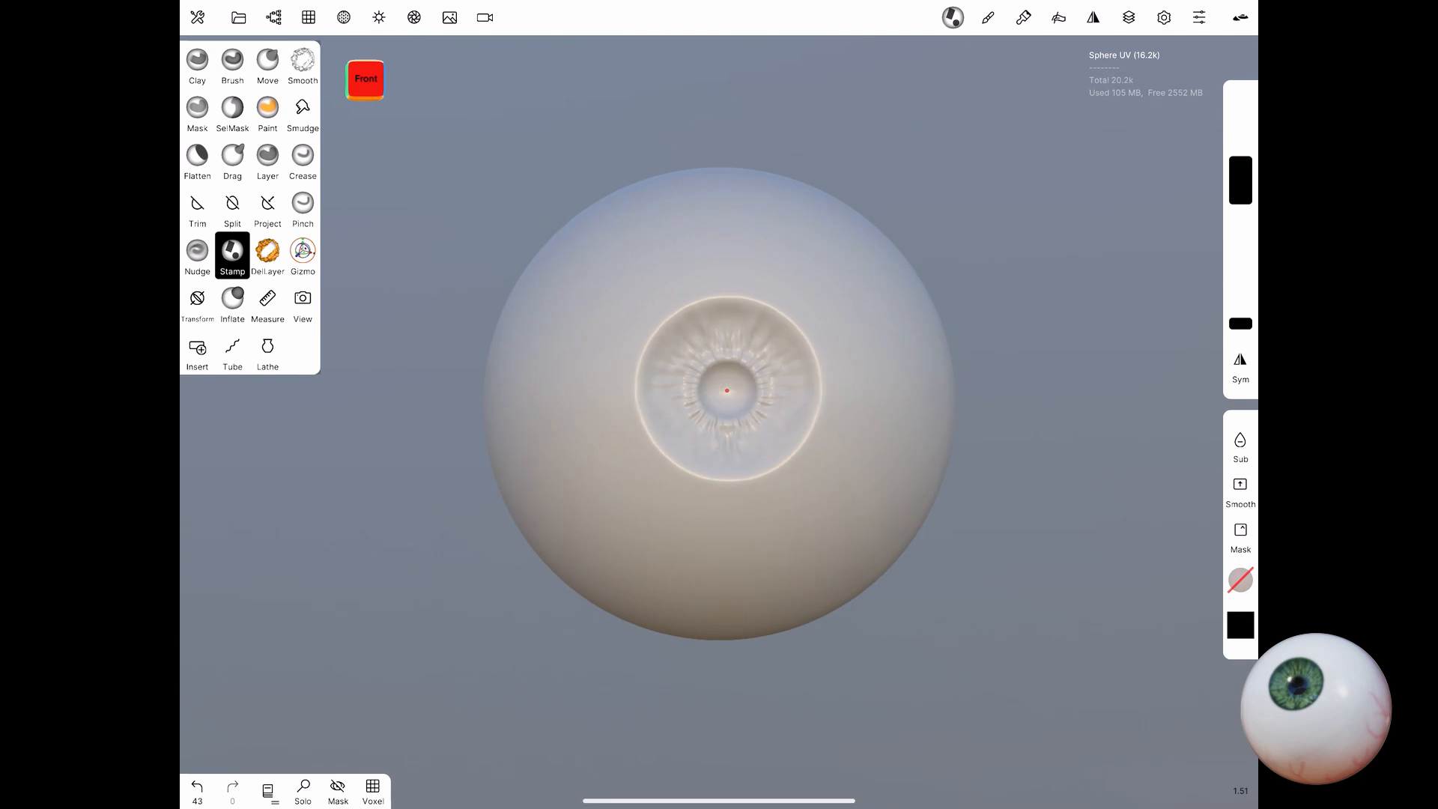
{"action": "left_click_drag", "start_coordinate": [726, 389], "coordinate": [703, 414]}
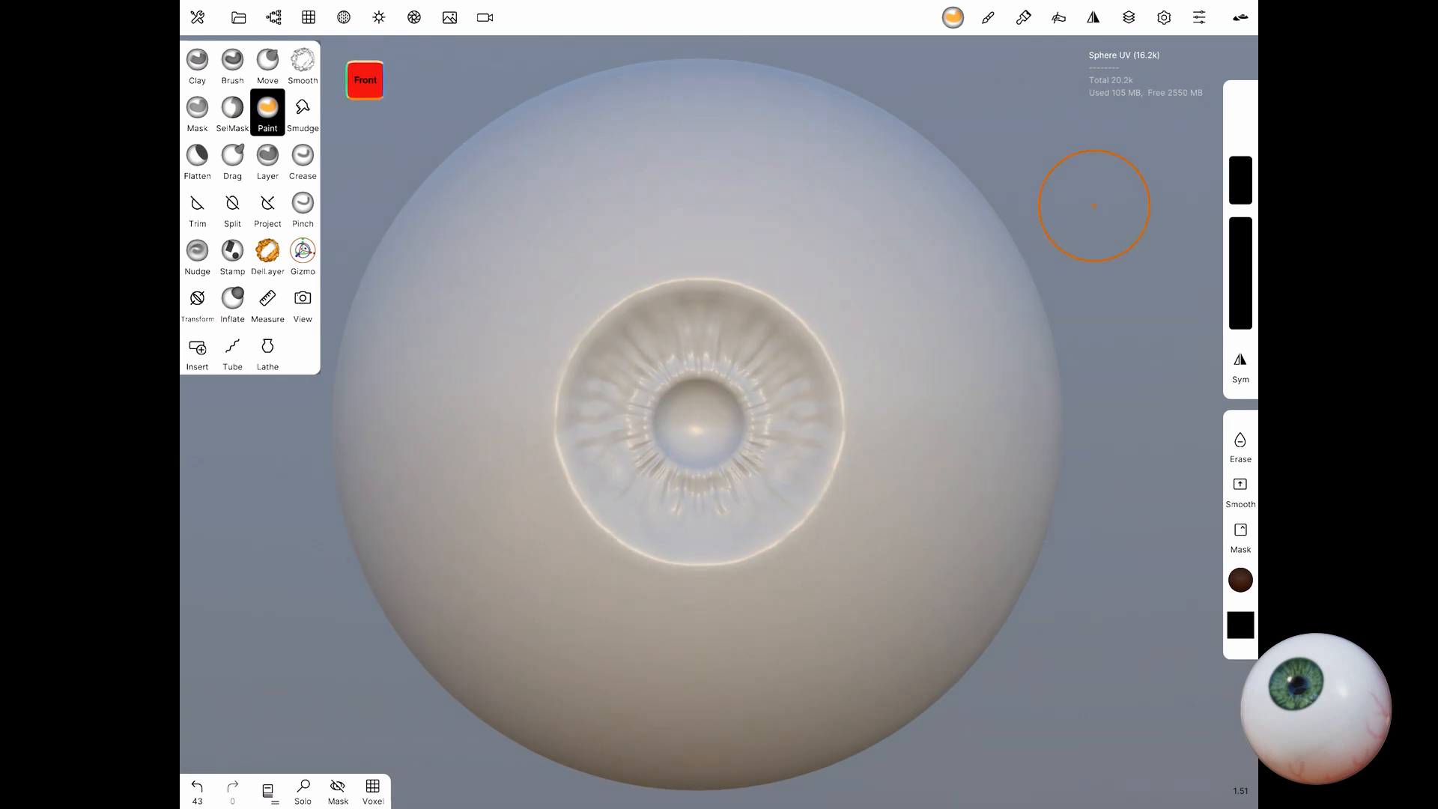
{"action": "left_click", "coordinate": [233, 253]}
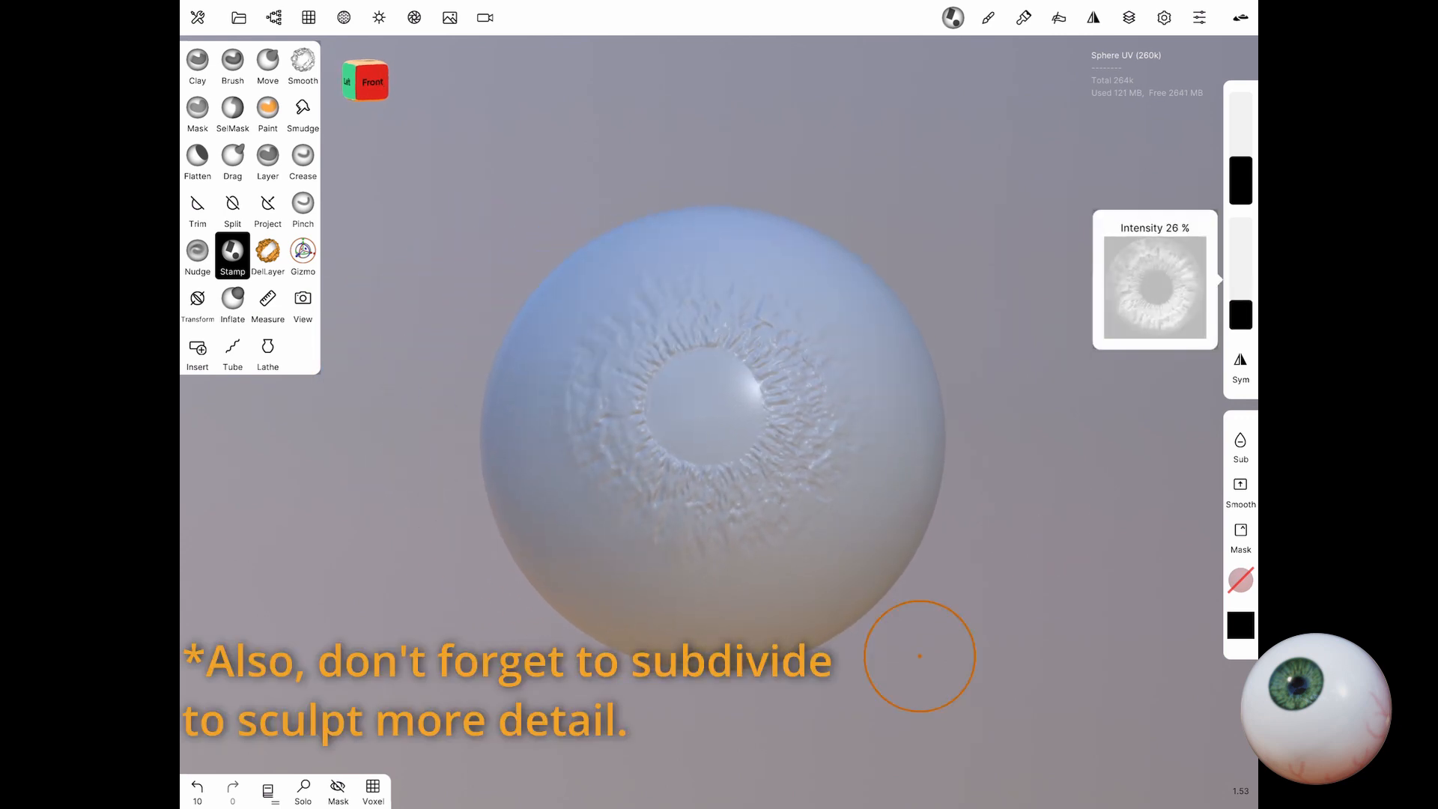
Step: Paint the iris green and pupil black, then add a new layer with red colour
{"action": "left_click", "coordinate": [266, 112]}
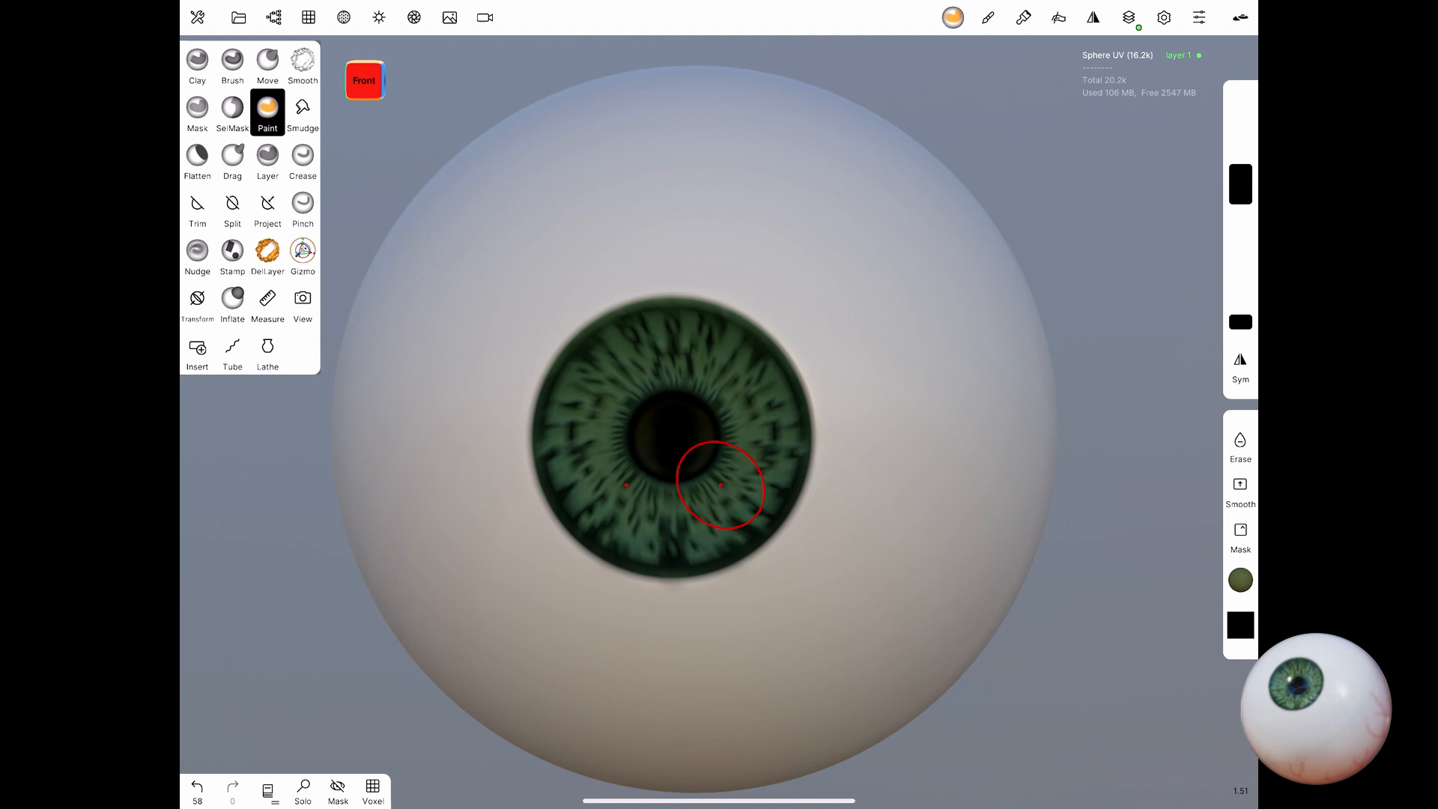
{"action": "left_click", "coordinate": [364, 81]}
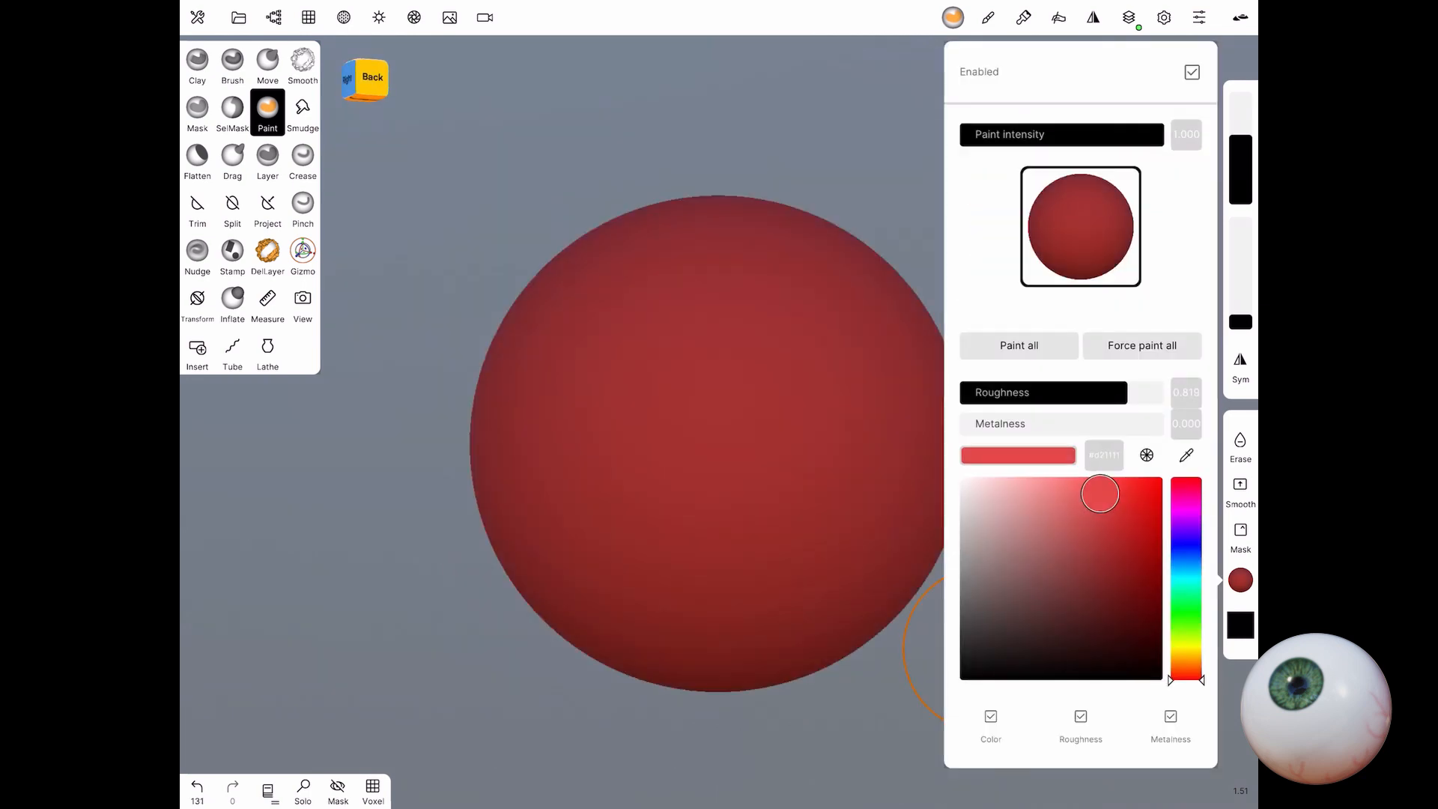
{"action": "left_click", "coordinate": [302, 110]}
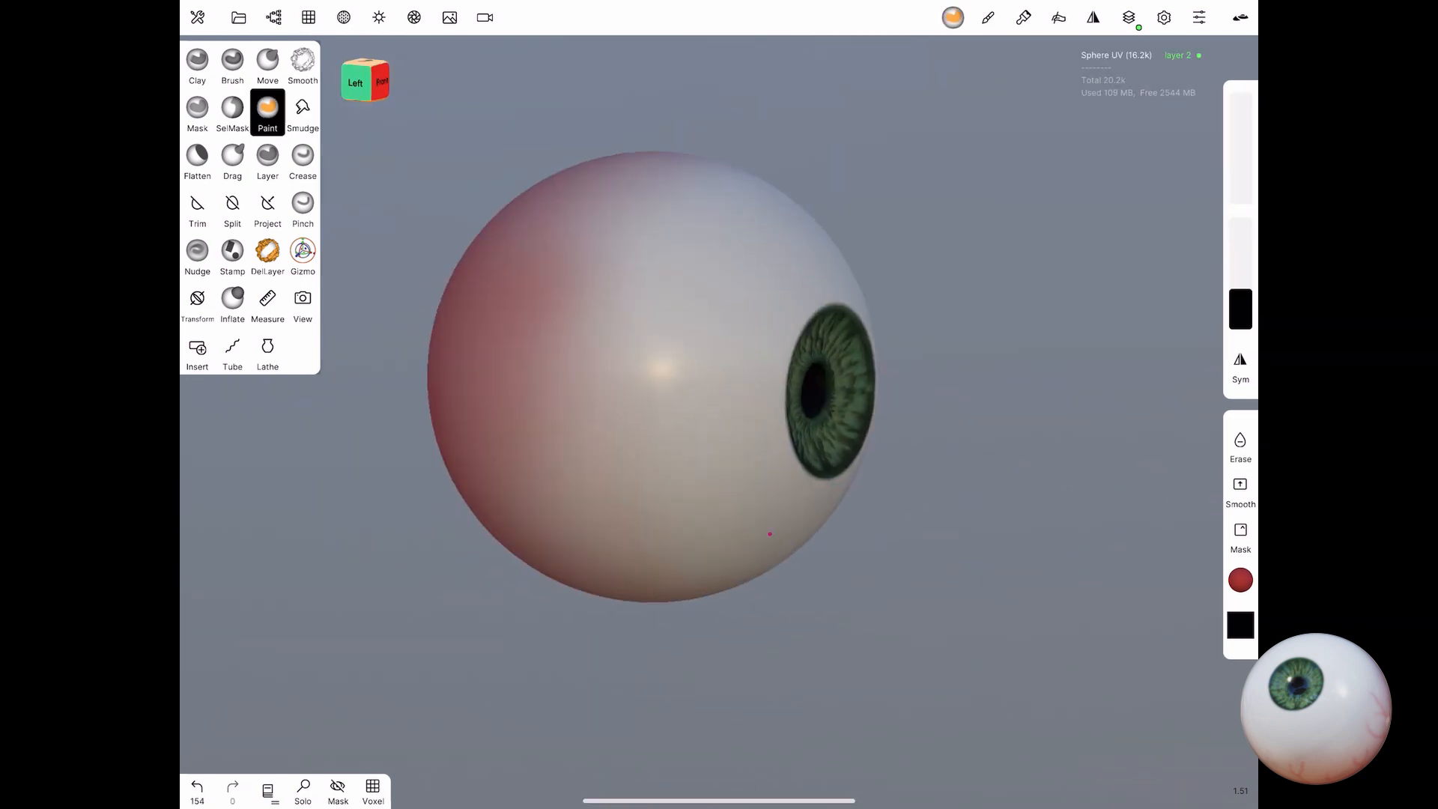
Step: Tint the sclera red, add an outer lens sphere, and enable a blurred outdoor HDRI
{"action": "left_click", "coordinate": [302, 113]}
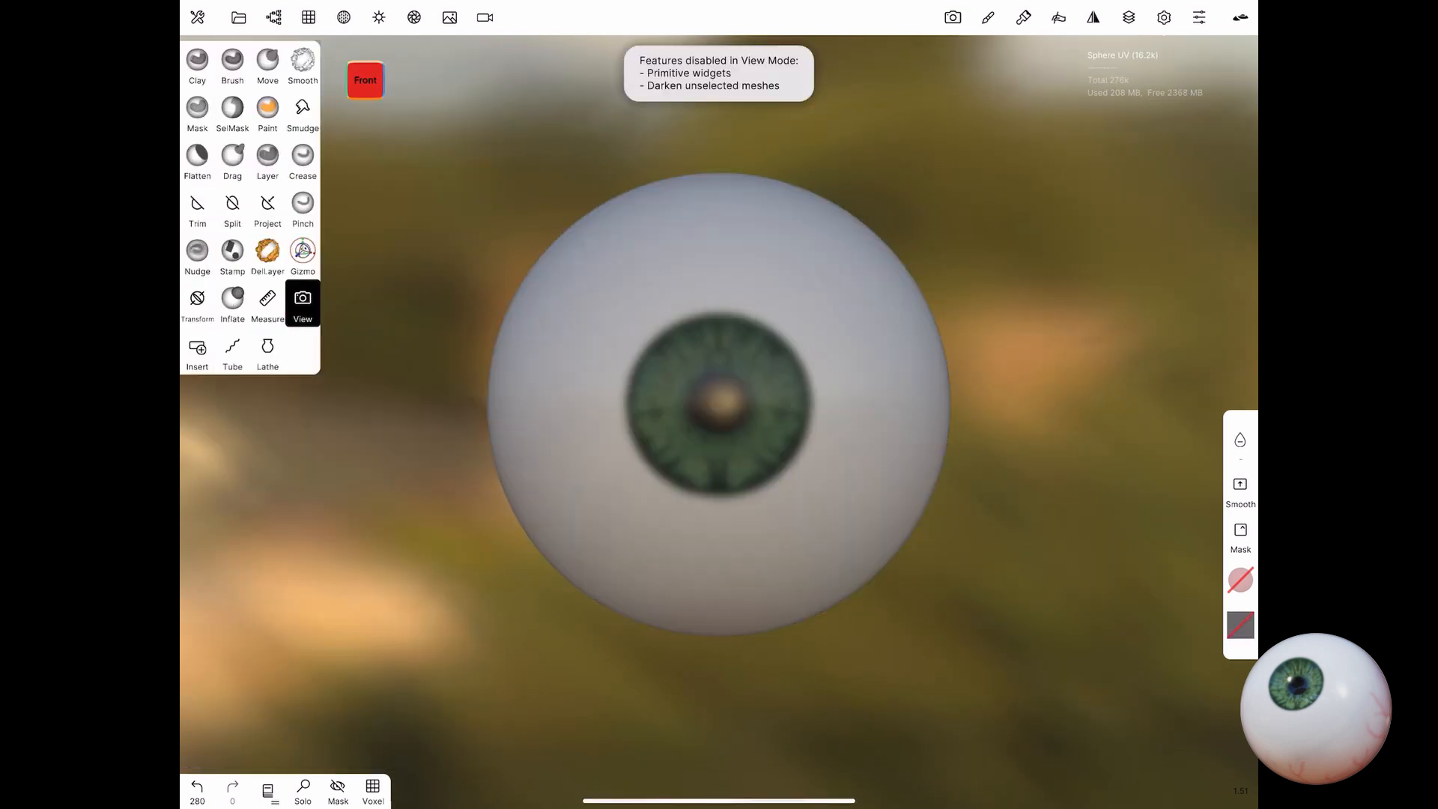
Step: Give the lens refraction and high glossiness, then adjust environment rotation and exposure
{"action": "left_click", "coordinate": [344, 18]}
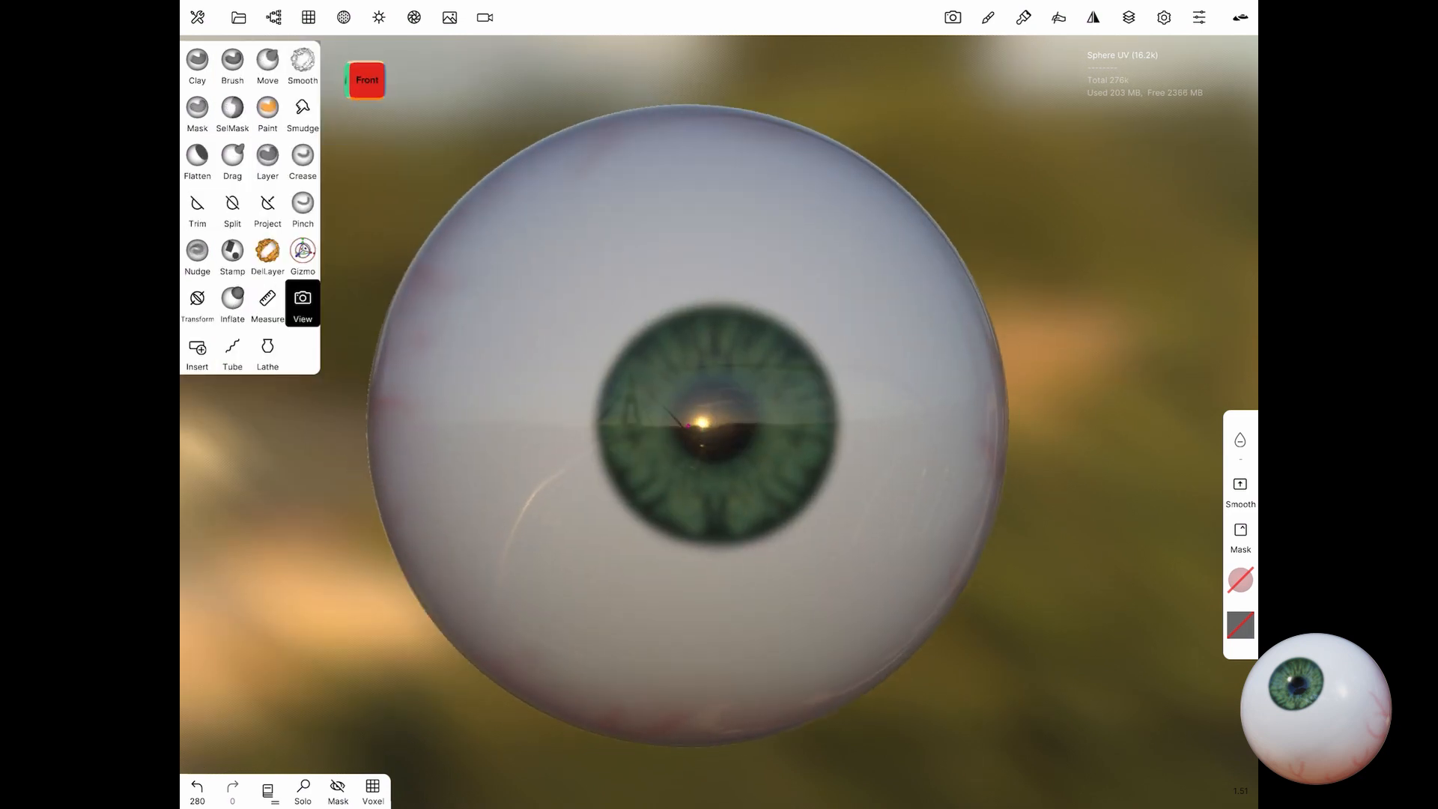
{"action": "left_click", "coordinate": [343, 16]}
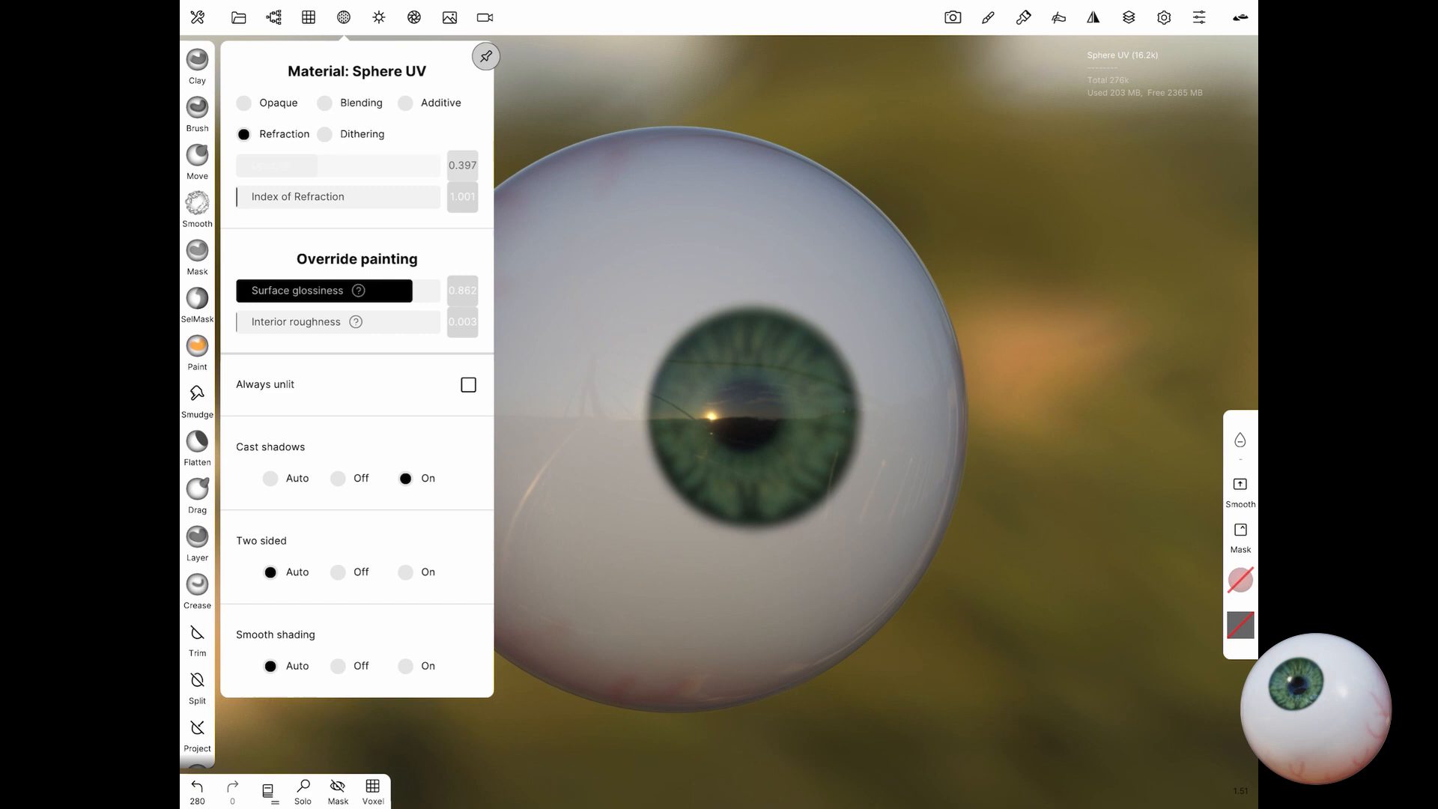
{"action": "left_click", "coordinate": [339, 572]}
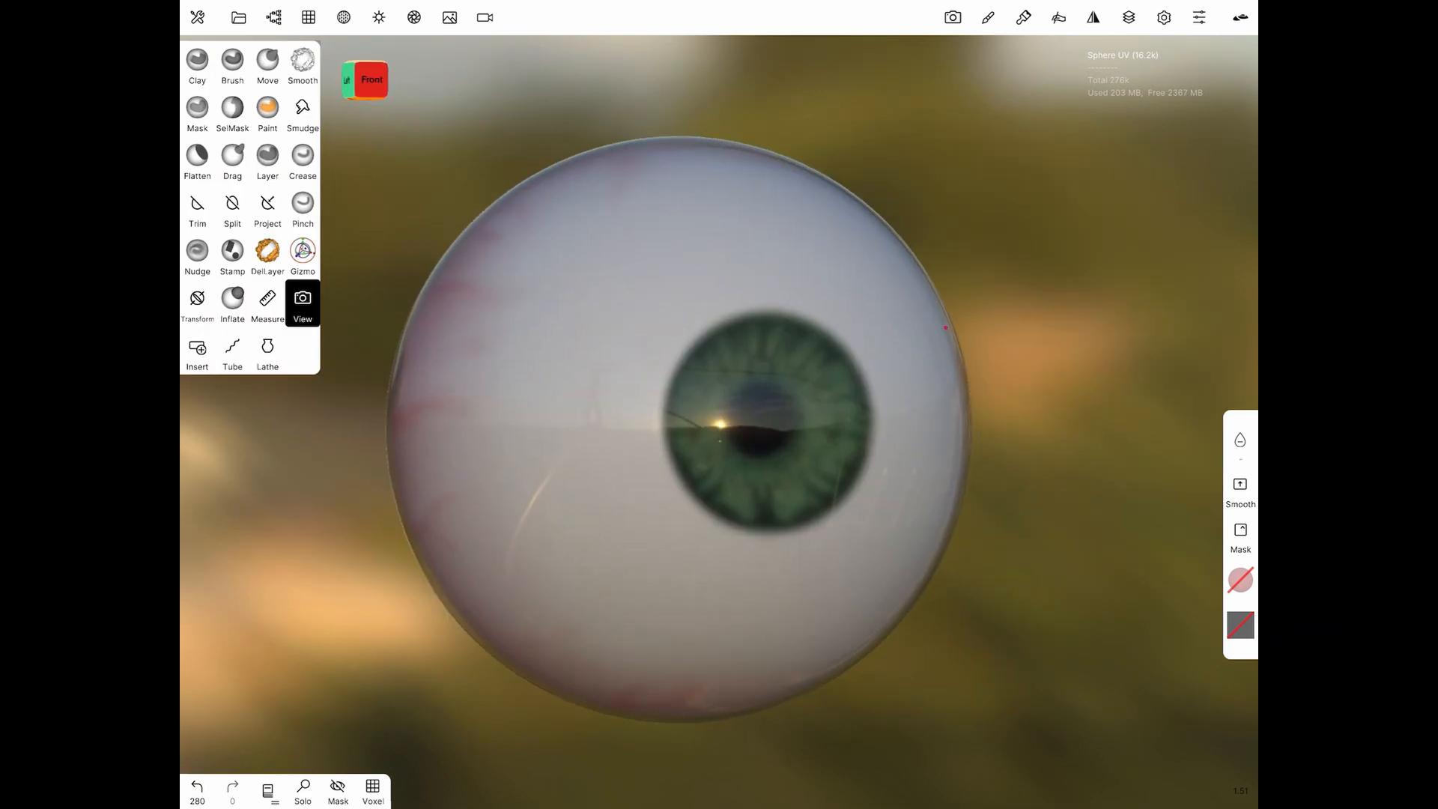
{"action": "left_click", "coordinate": [379, 17]}
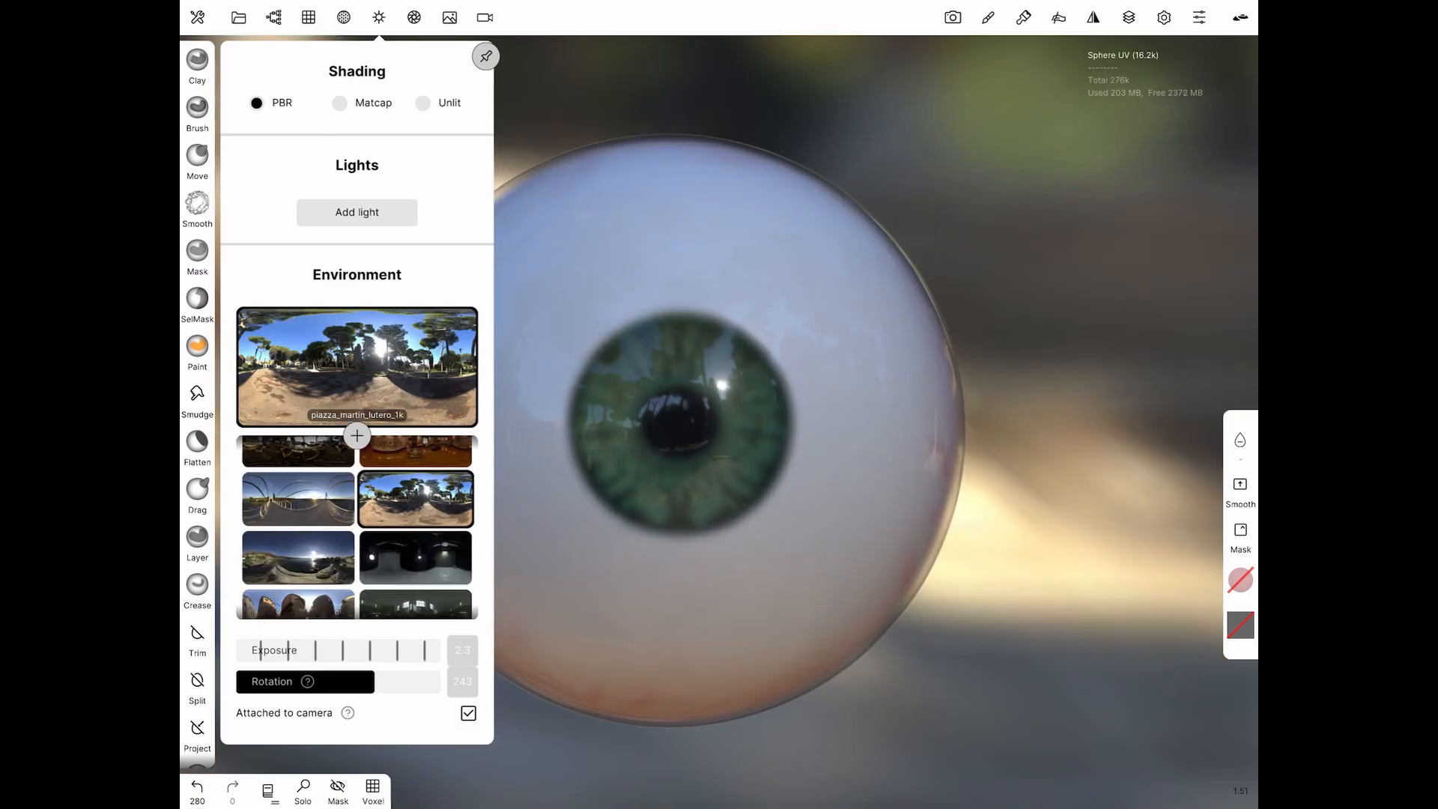